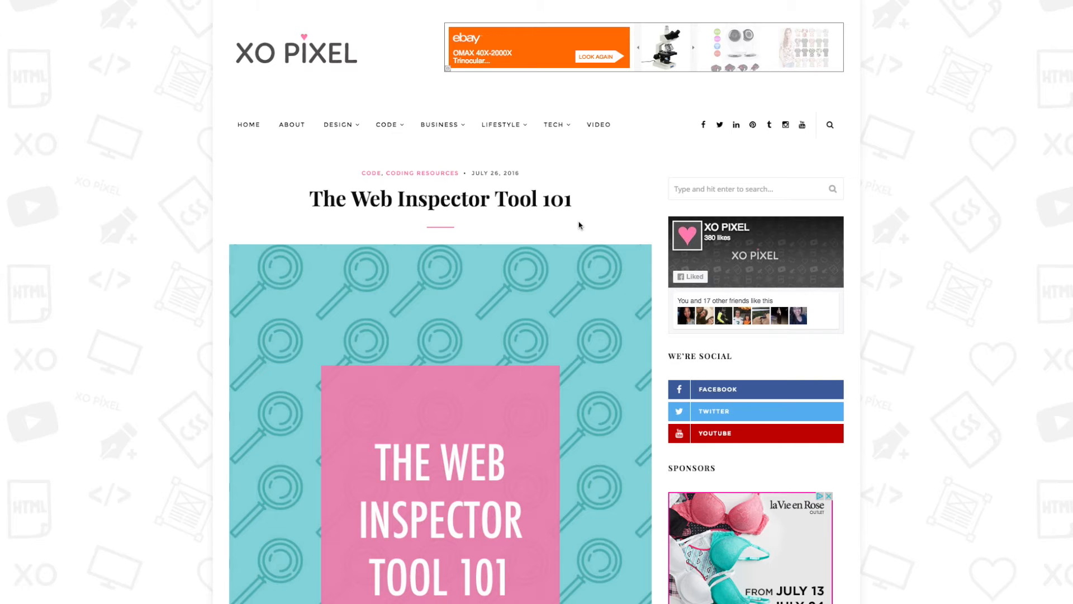
Scroll down the Web Inspector Tool 101 post to open DevTools on it.
scroll(down, 3)
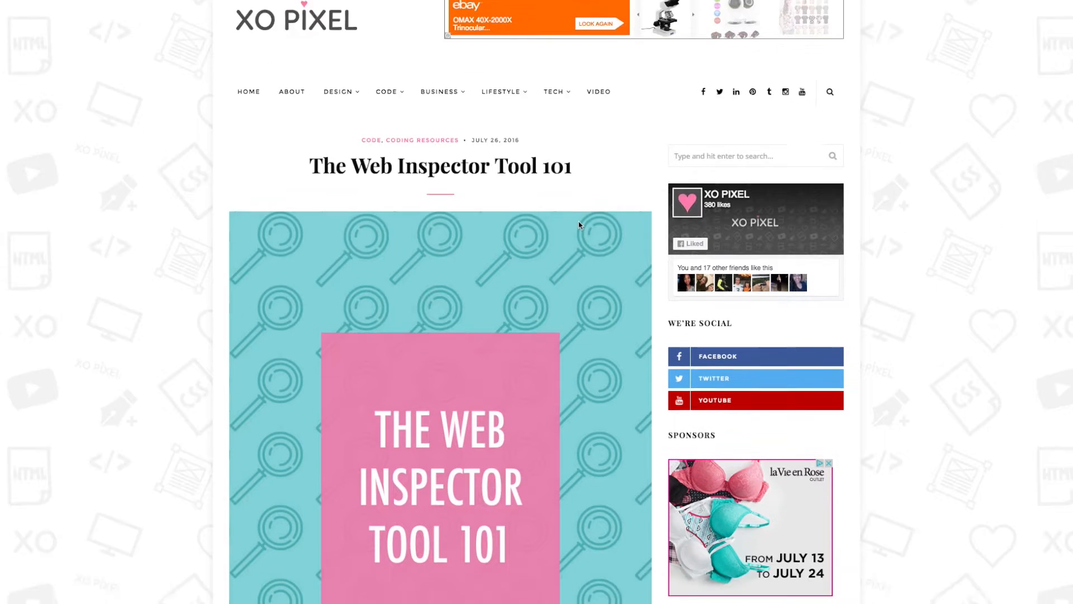
scroll(down, 3)
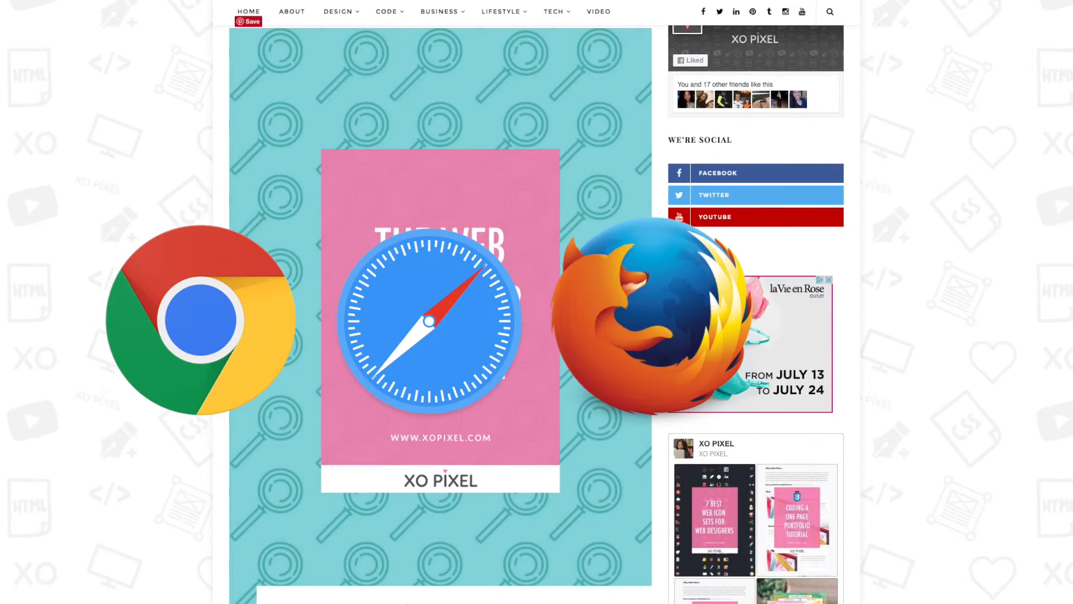
scroll(down, 3)
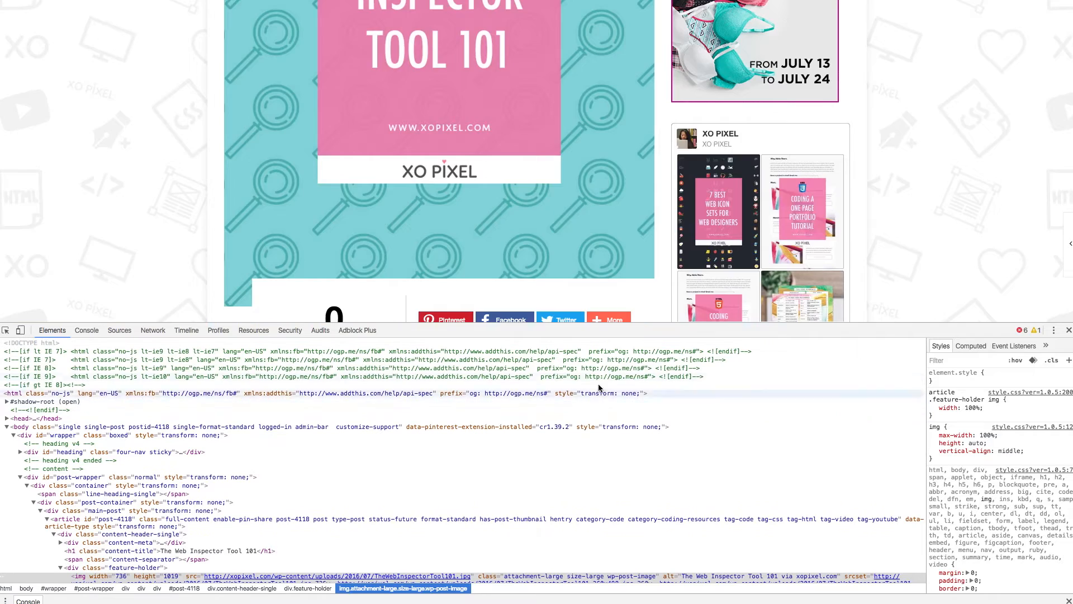
Scroll to the Real Time Website Editing section and inspect its h2 heading.
scroll(down, 3)
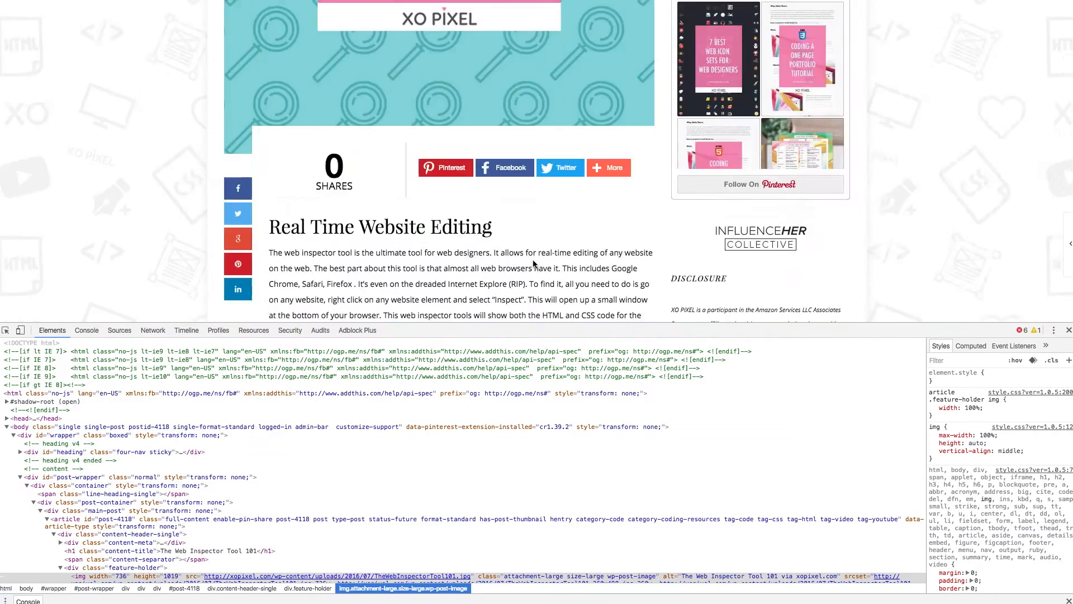
scroll(down, 3)
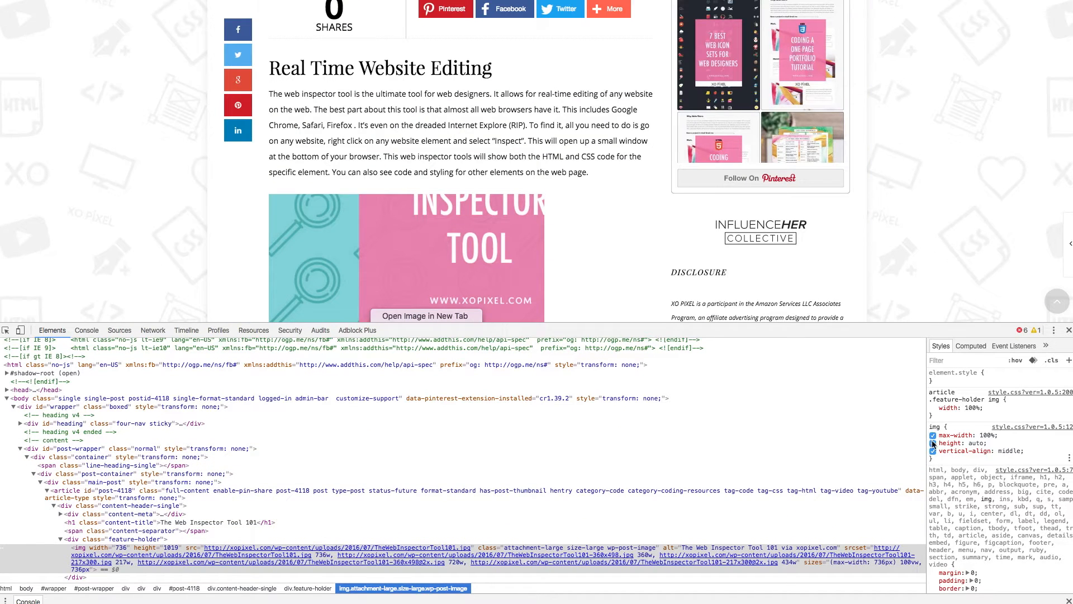
click(933, 435)
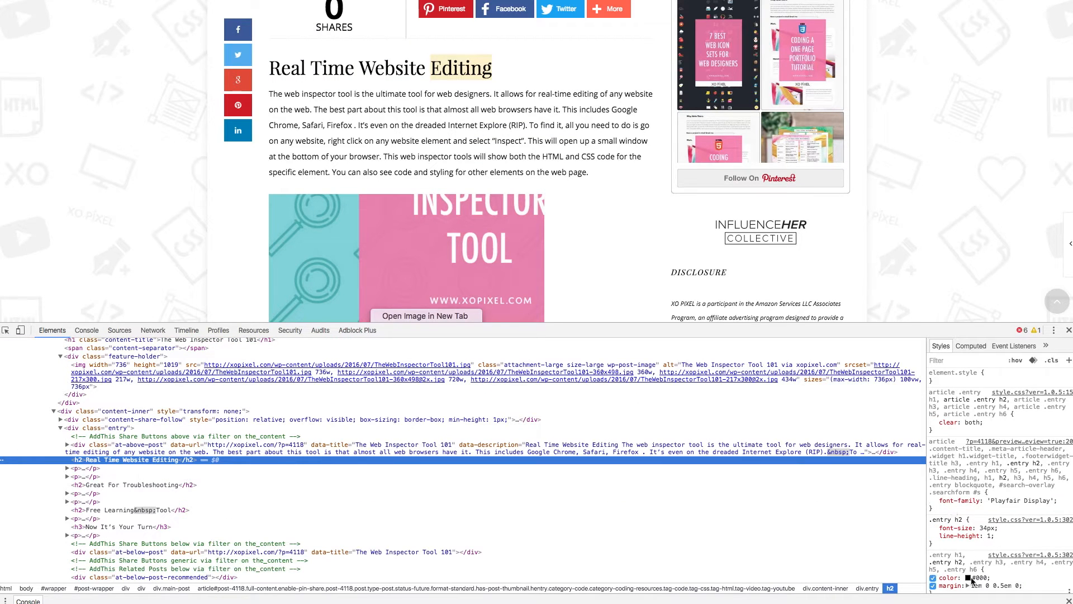
Recolour the heading purple (#927491) in the colour picker, then inspect the first paragraph.
click(964, 578)
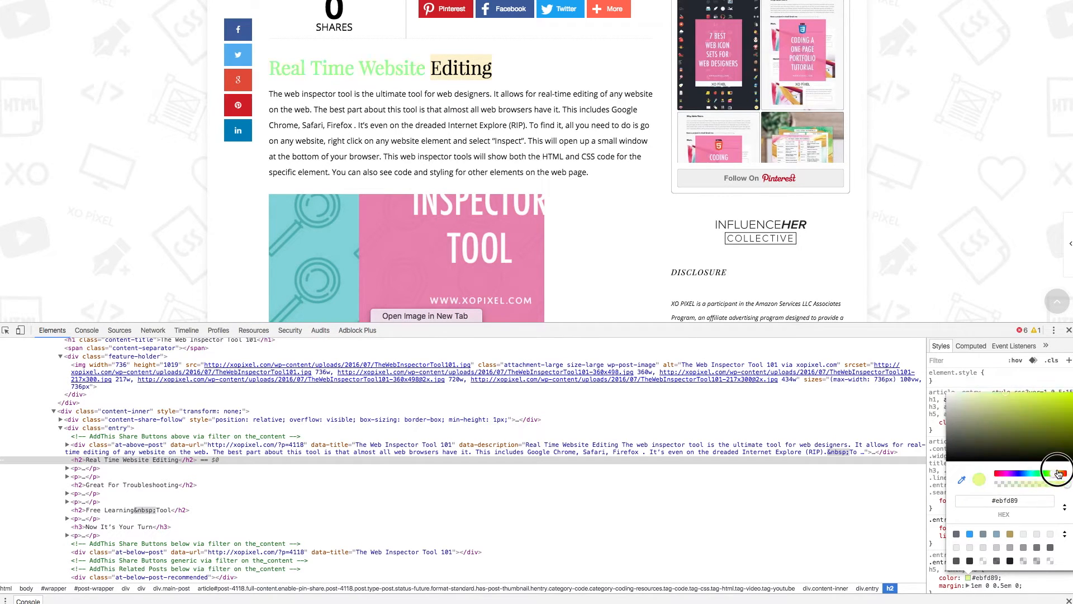
drag(1058, 471, 1055, 440)
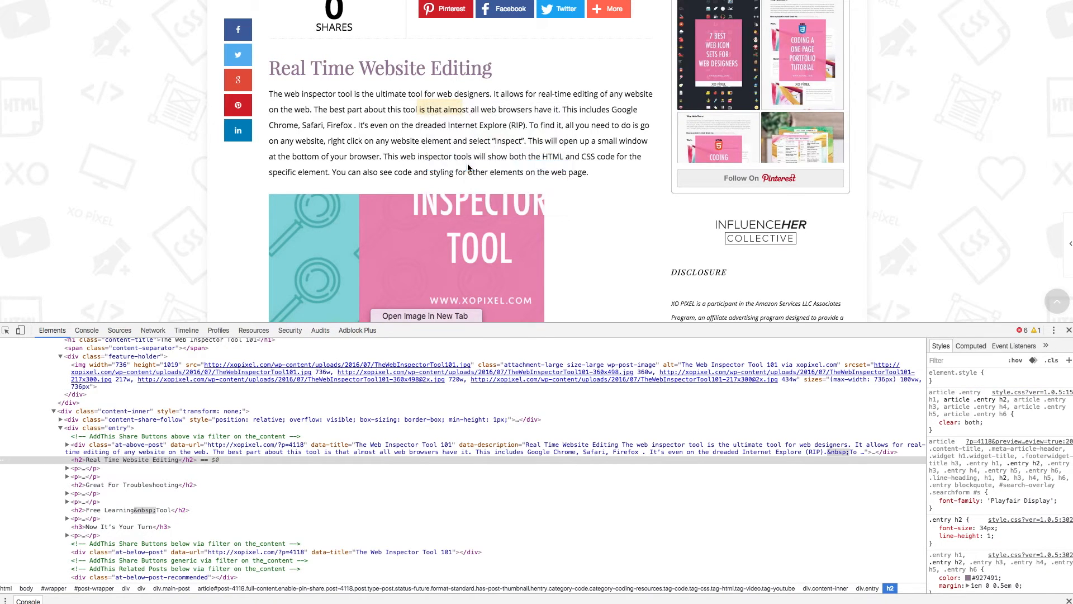
click(78, 469)
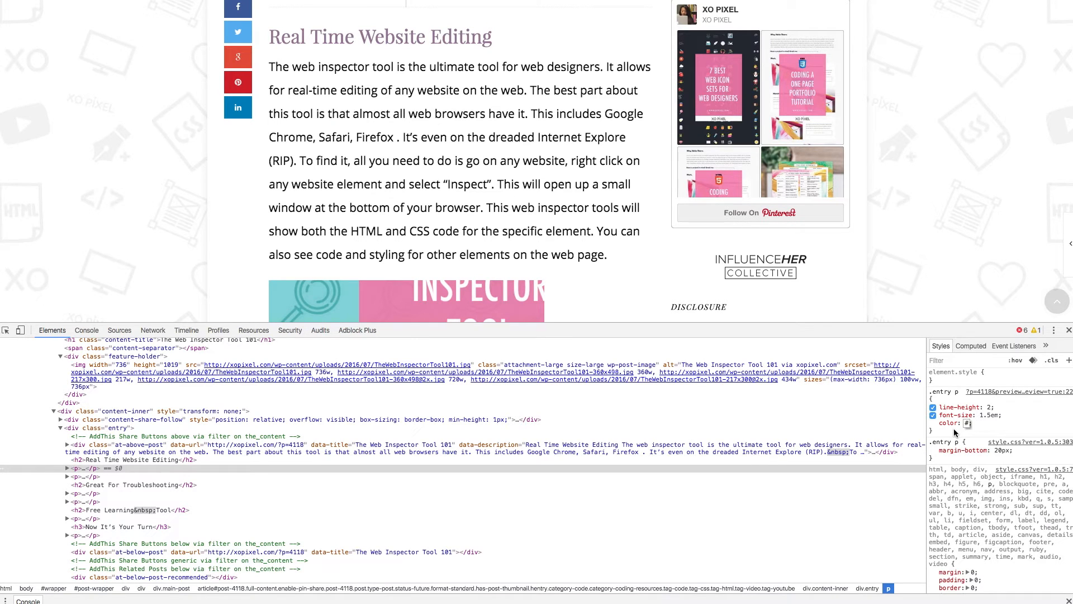
Add color: #d03d3d to the .entry p rule.
click(968, 422)
text(#d03d3d)
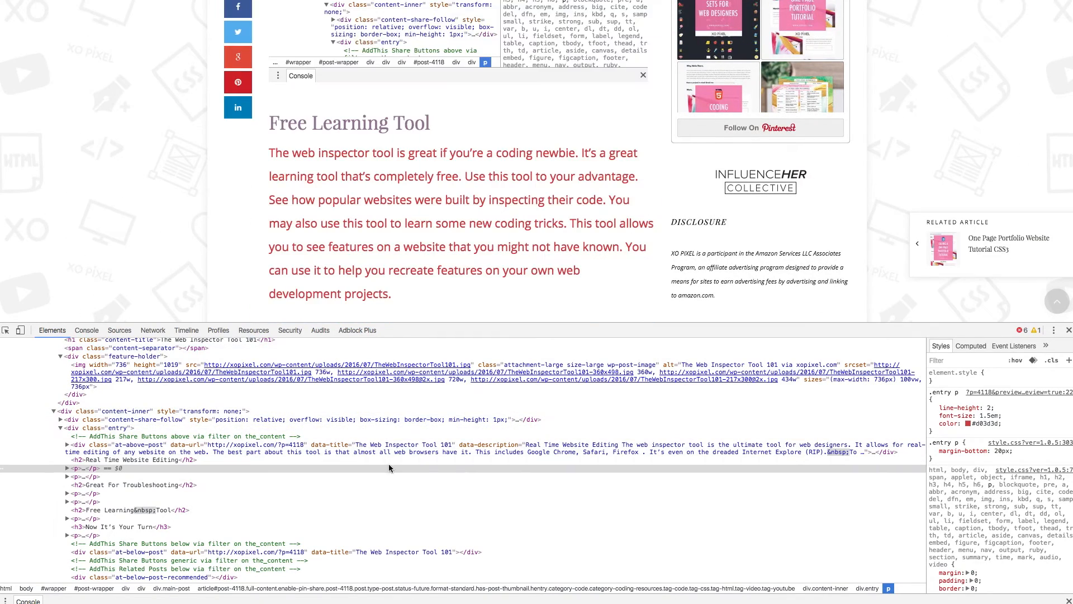
Append ', how cool is t' to the Free Learning Tool heading's text.
click(123, 510)
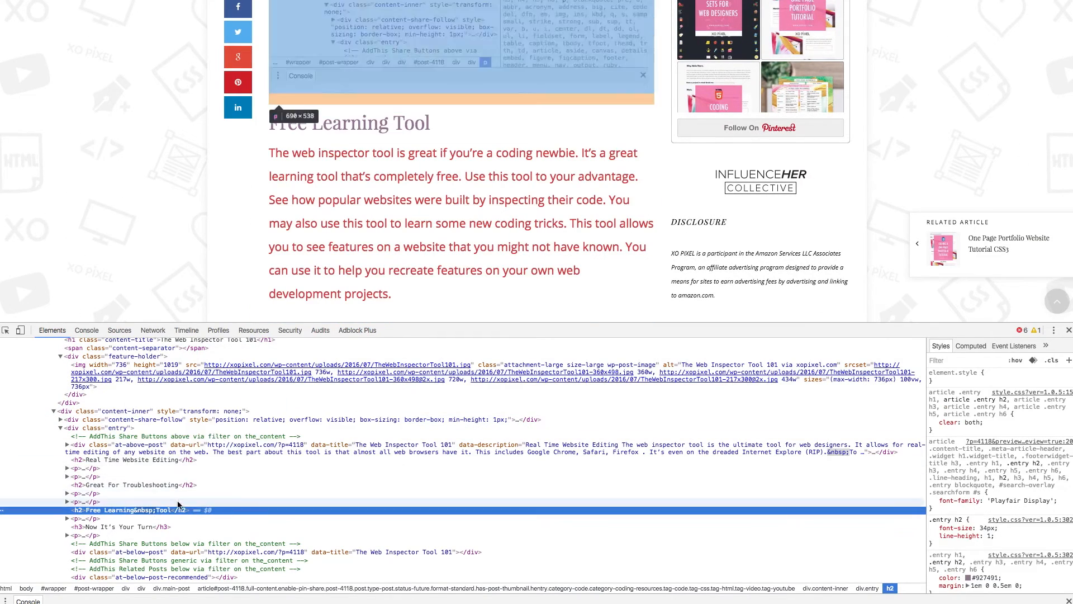
mouse_move(153, 511)
text( I'm editing the text see)
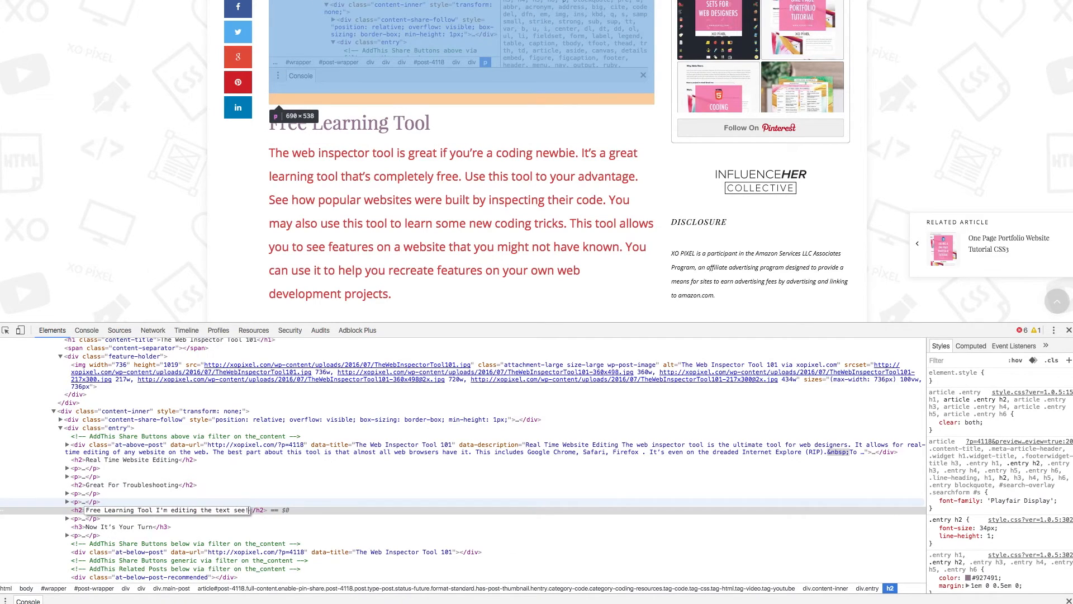
text(, how cool is t)
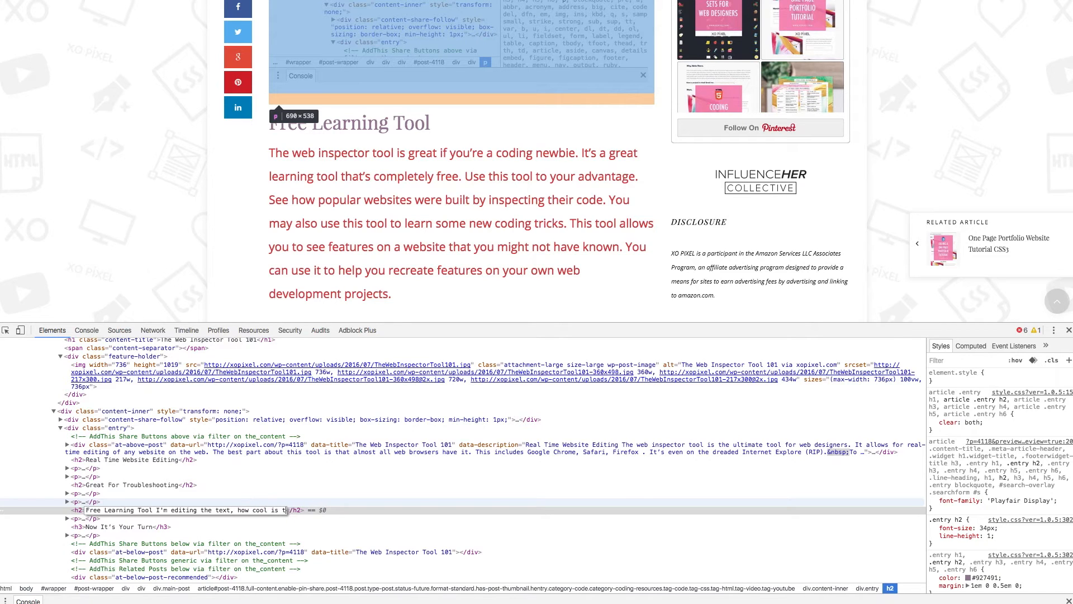